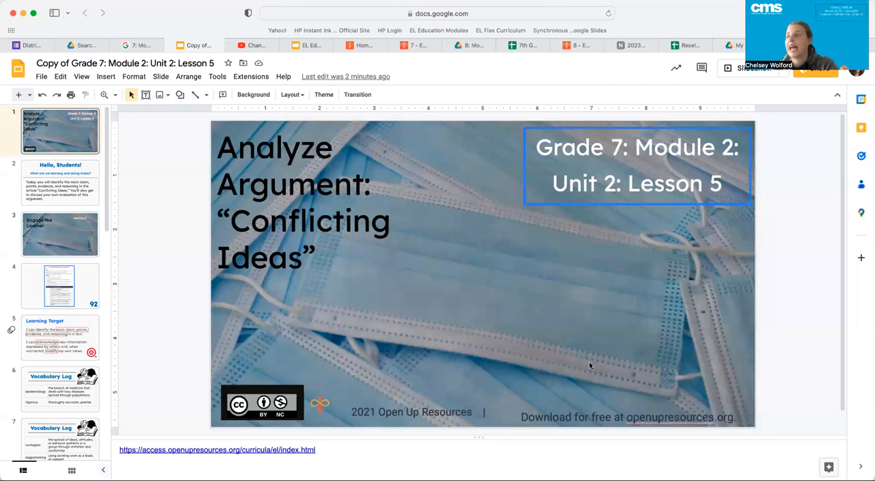
mouse_move(585, 366)
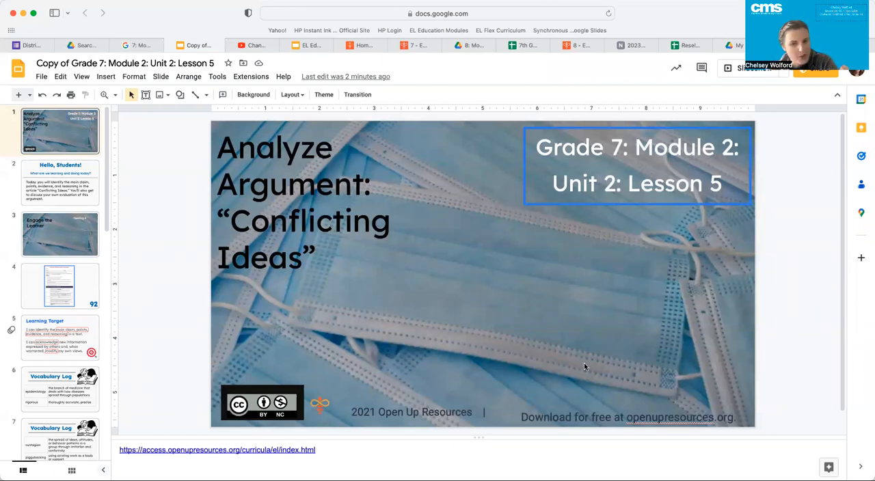
Advance from the Lesson 5 title slide to the next opening slide
click(60, 184)
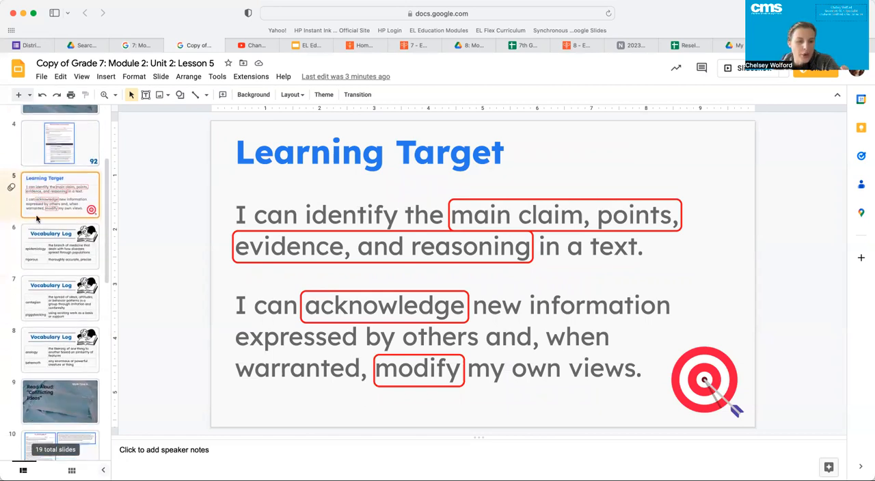
Step through the three Vocabulary Log slides (contagion, piggybacking, analogy, behemoth) to the Read Aloud slide
click(60, 246)
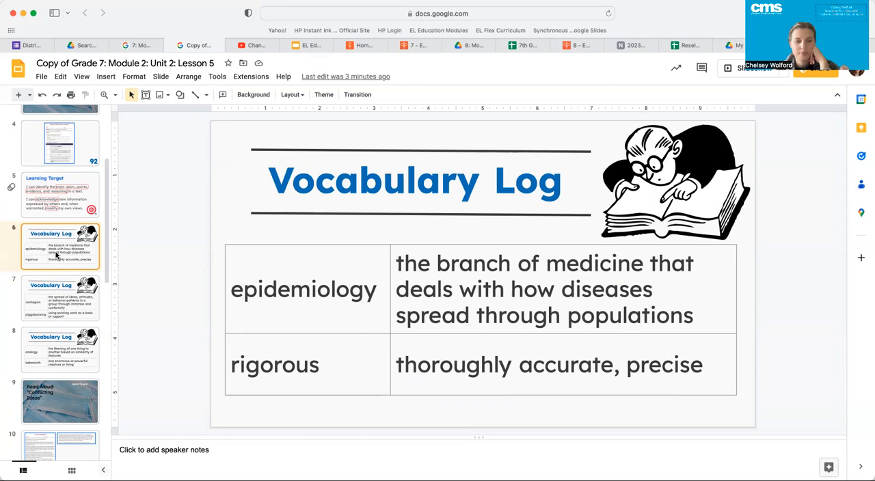
click(60, 298)
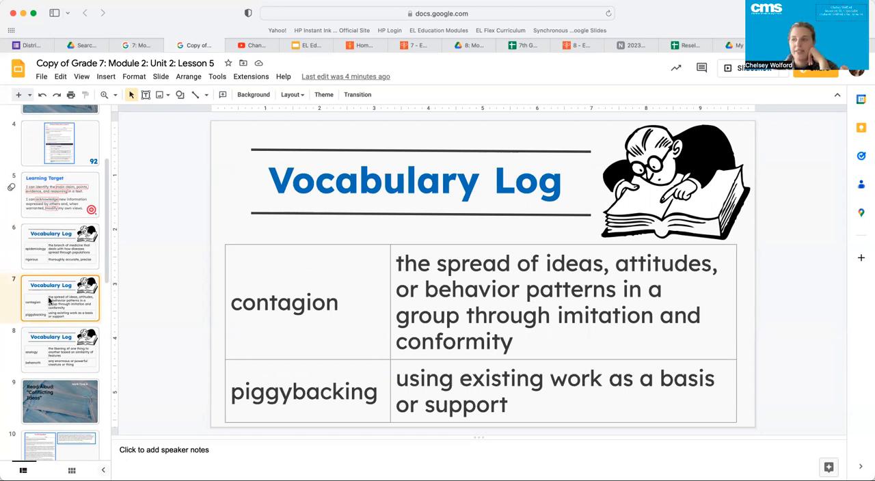
scroll(down, 3)
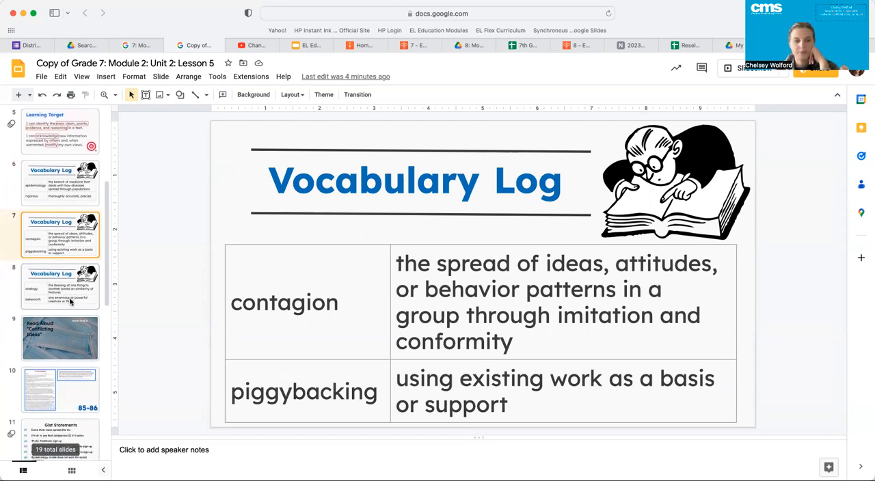
click(60, 285)
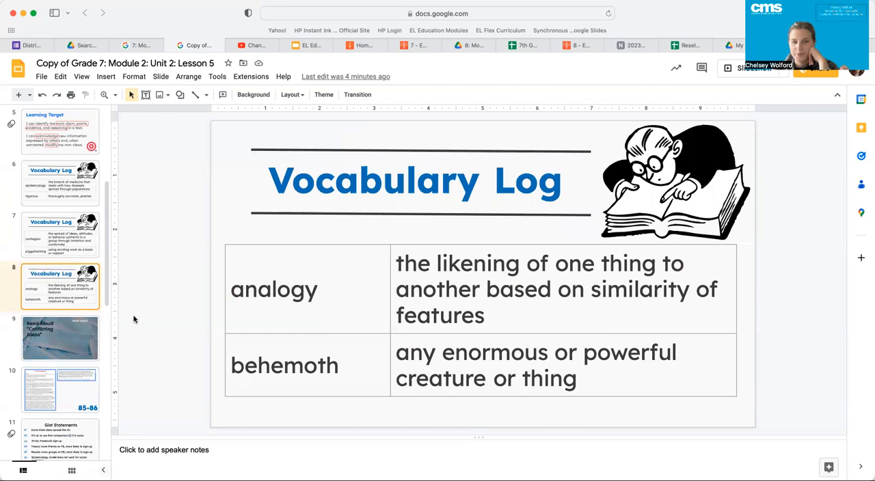
click(61, 338)
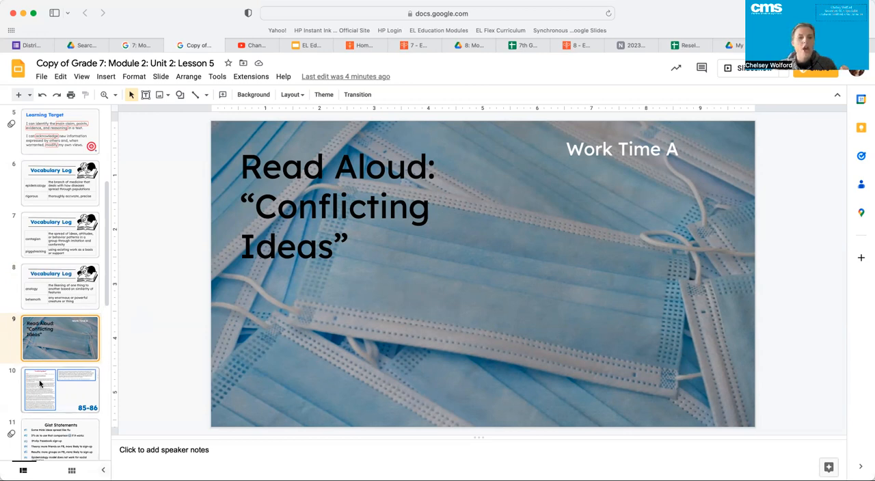
Show the article pages 85–86, then the six Gist Statements slide
click(60, 390)
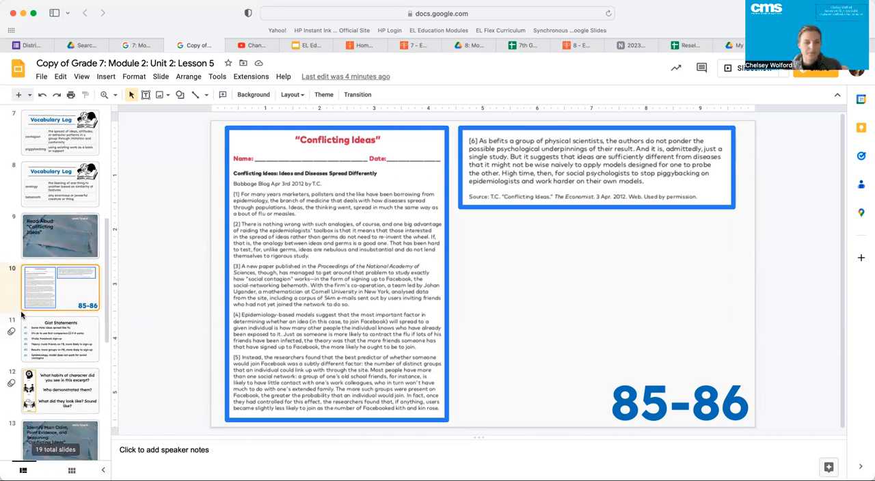
click(60, 252)
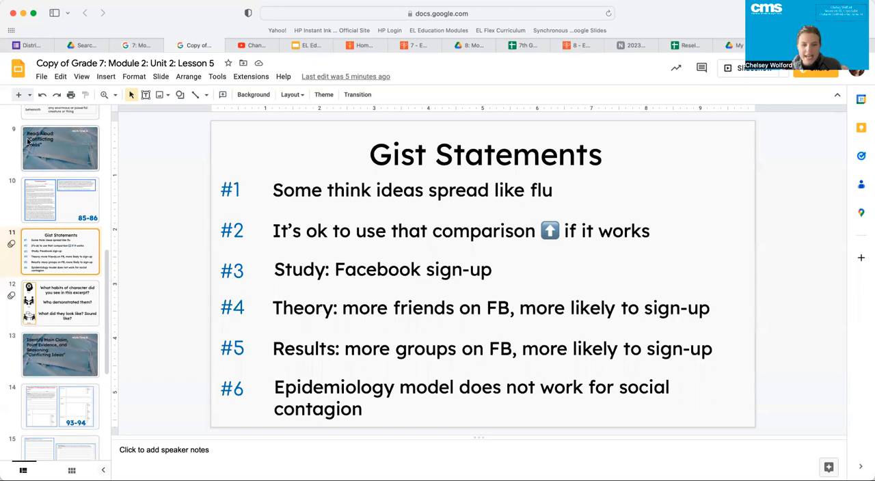
Show the habits-of-character questions, then the Work Time B main claim slide
click(60, 302)
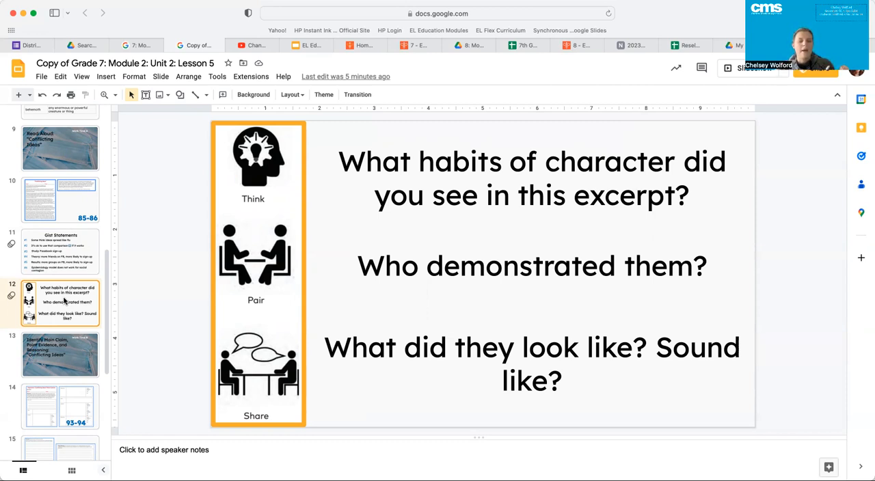
scroll(down, 3)
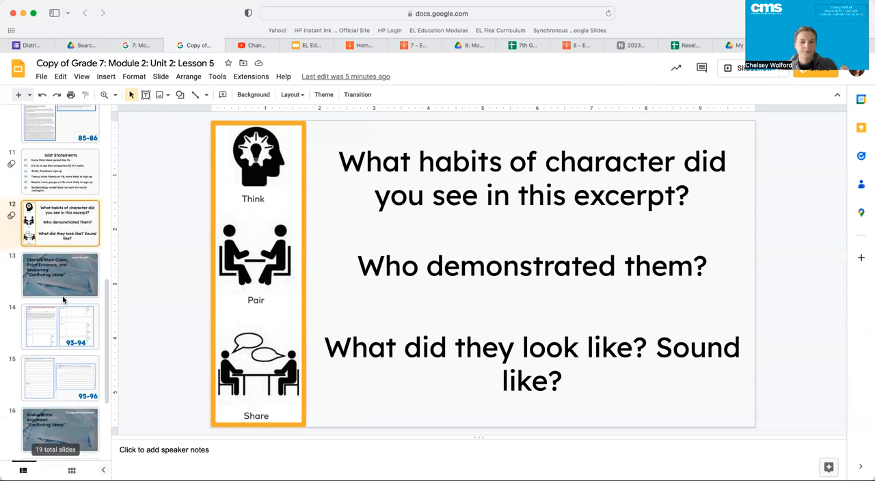
click(61, 273)
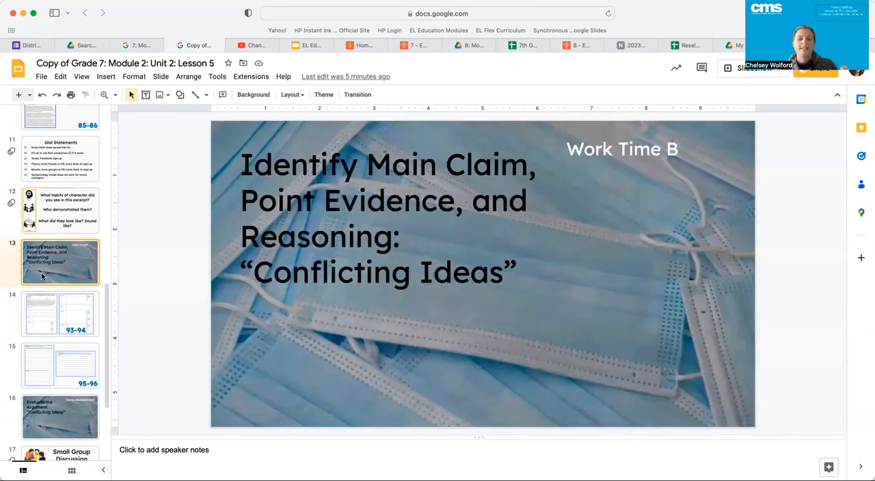
Show note-catcher pages 93–94, then 95–96, and return to 93–94
click(60, 315)
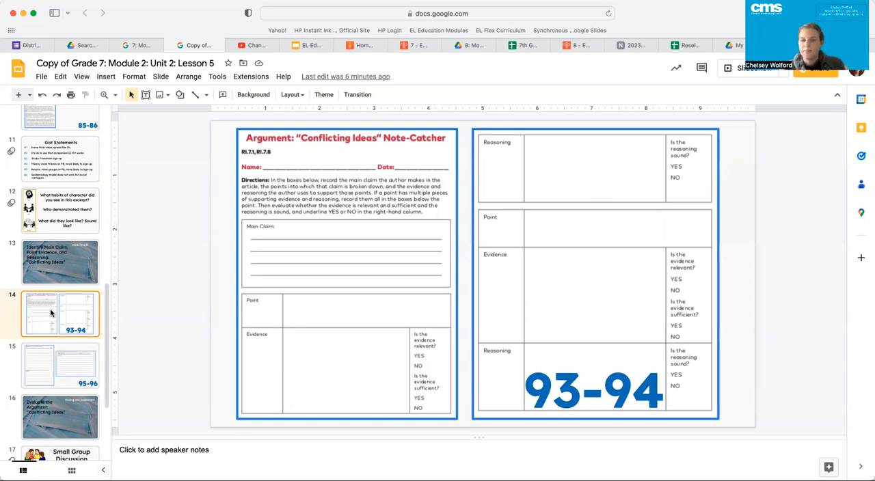
click(60, 366)
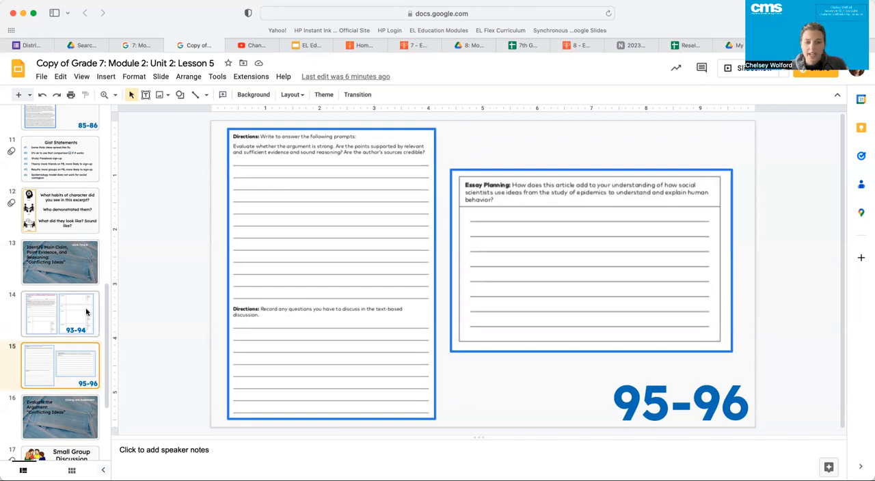
click(60, 313)
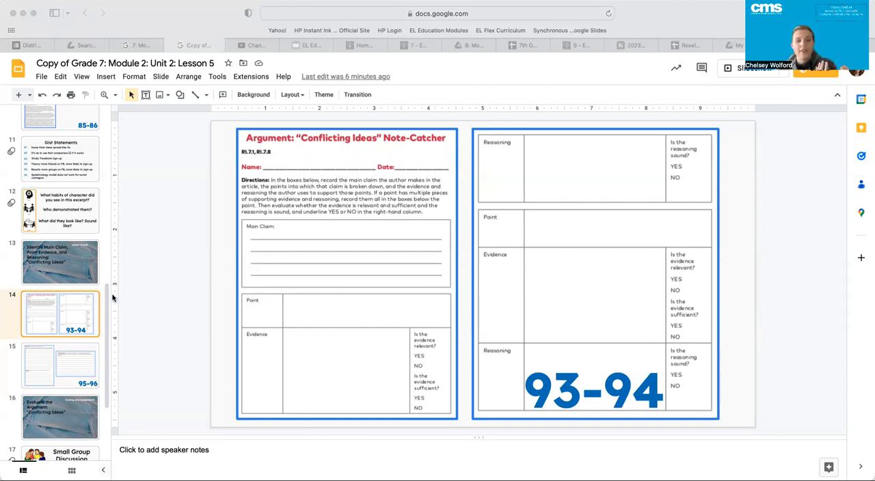
scroll(down, 3)
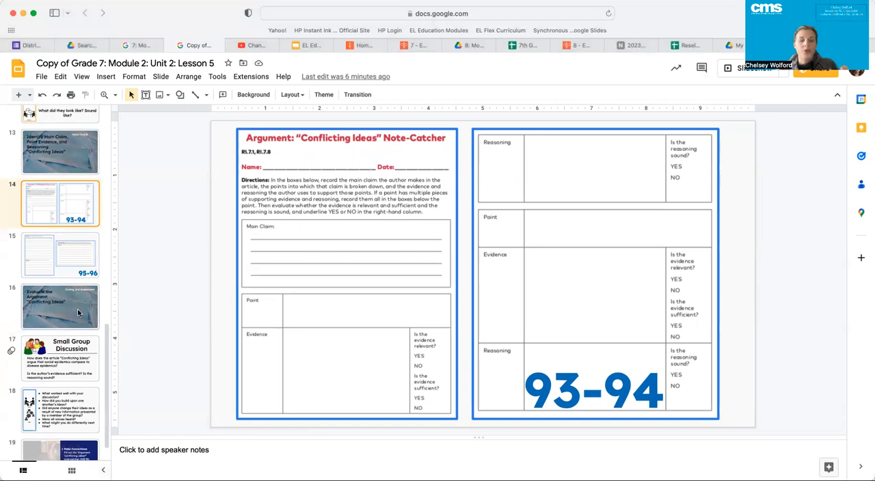
Show Evaluate the Argument, Small Group Discussion, then the Turn and Talk reflection questions
click(60, 307)
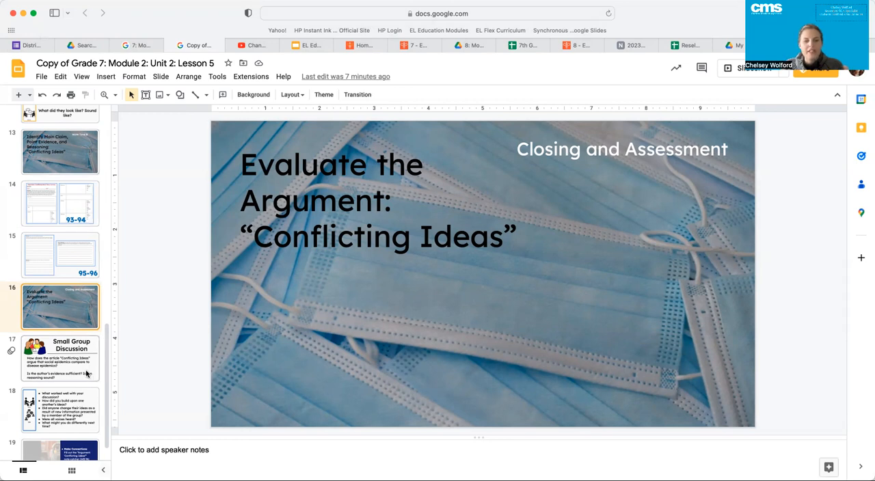
click(60, 358)
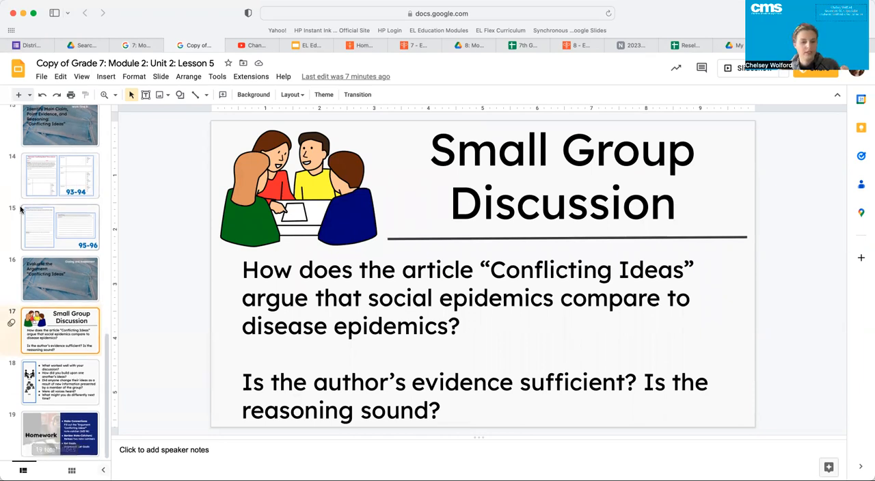
click(60, 381)
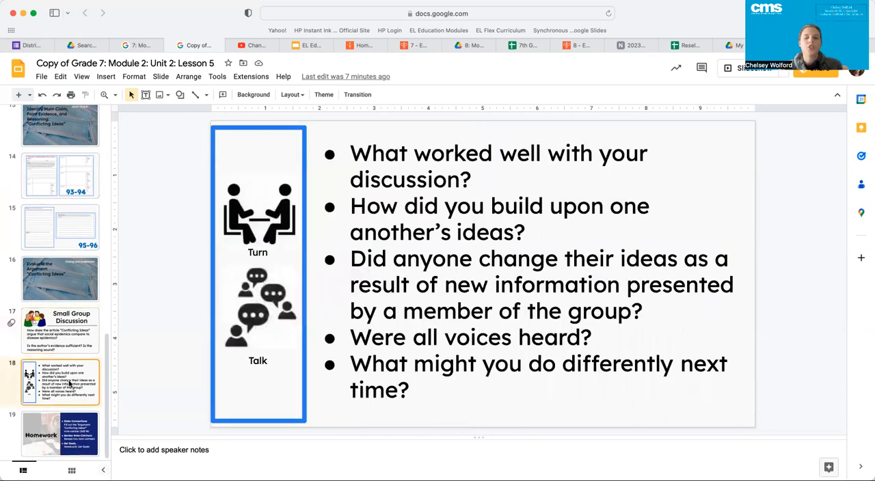